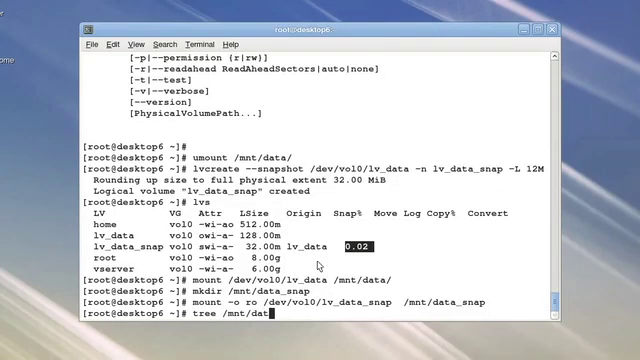
Prepare the command tree -d /mnt/data/sysconfig/ in the root terminal
{"action": "type", "text": "as/sys"}
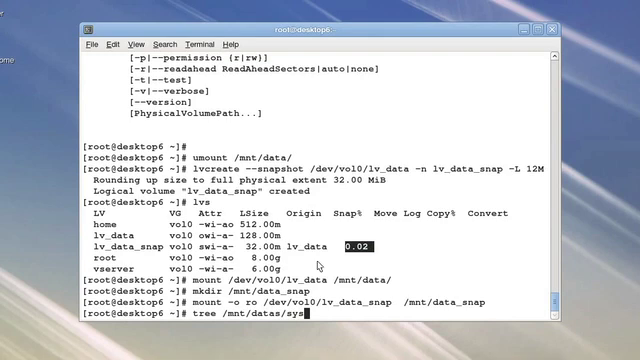
{"action": "key", "text": "BackSpace"}
{"action": "type", "text": "config/"}
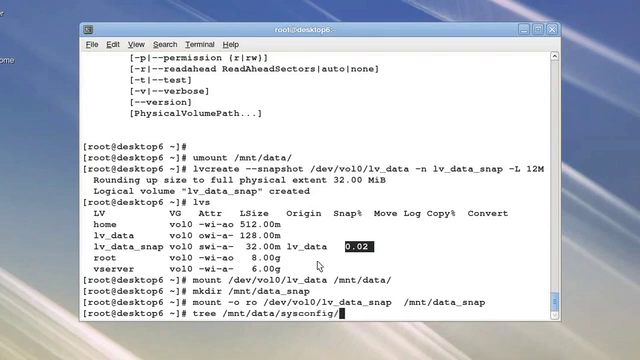
{"action": "type", "text": "-d /mnt/data/sys"}
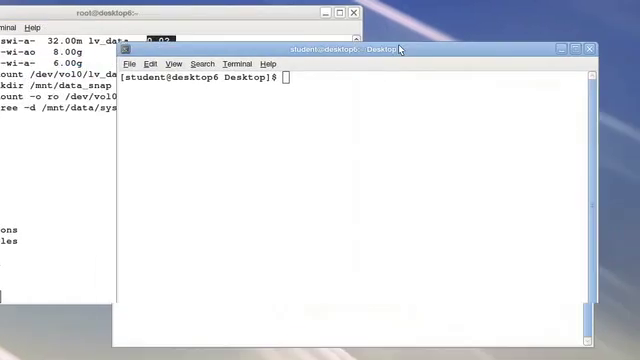
Run the directories-only tree of /mnt/data/sysconfig/, showing 13 directories
{"action": "type", "text": "tree"}
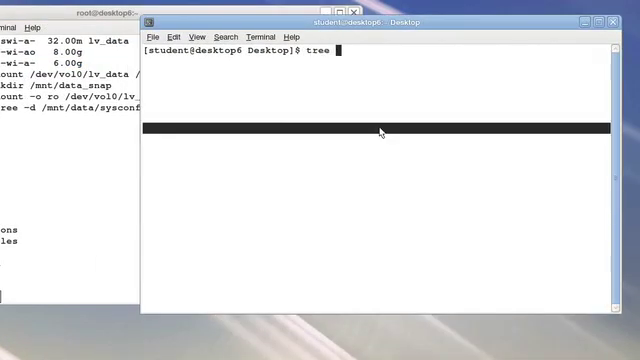
{"action": "type", "text": "/mnt/data_snap/sysconfig/"}
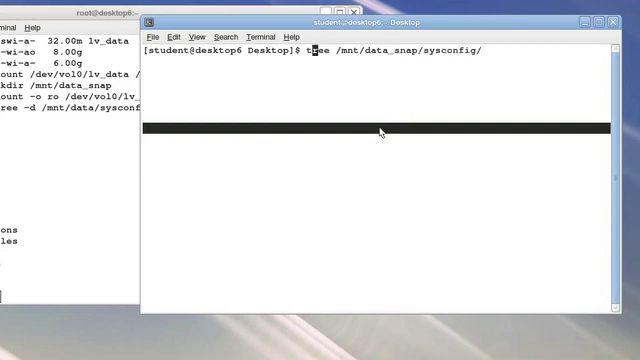
{"action": "key", "text": "Return"}
{"action": "type", "text": "cd /mnt/"}
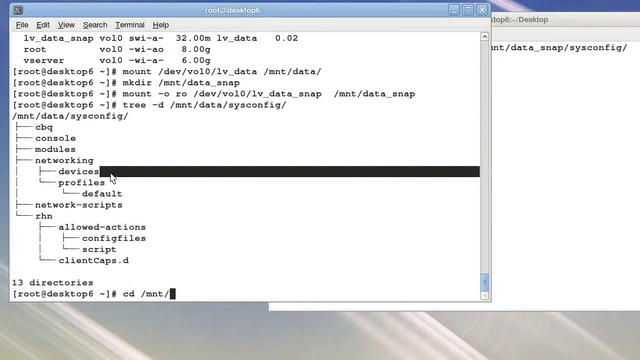
In /mnt/data/sysconfig, delete network-scripts, create a foo folder, and open vncservers in vi
{"action": "type", "text": "data/sysconfig/"}
{"action": "type", "text": "ls"}
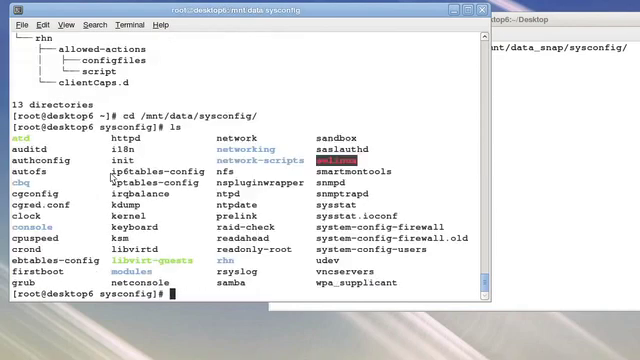
{"action": "type", "text": "rm -fr network-scripts/"}
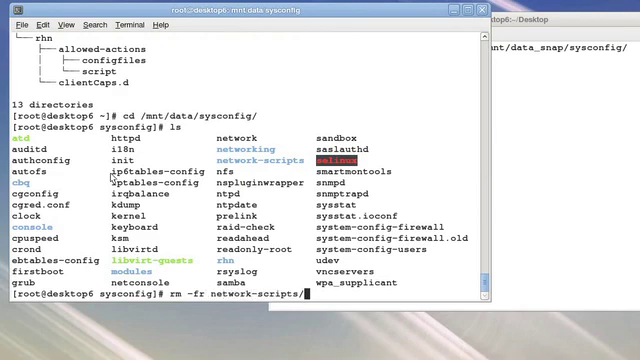
{"action": "key", "text": "Return"}
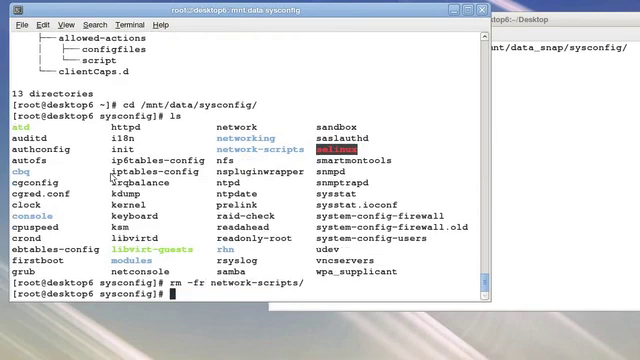
{"action": "type", "text": "mkdir foo"}
{"action": "type", "text": "vmi vncservers"}
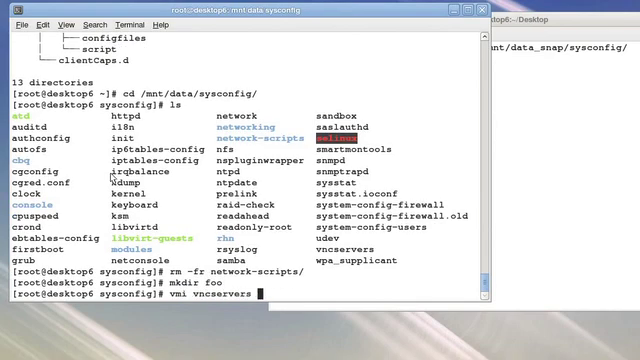
{"action": "key", "text": "Return"}
{"action": "type", "text": "vi vncservers"}
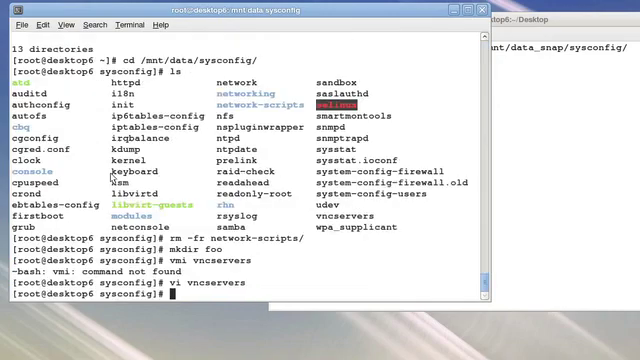
Print the working directory, then move up two levels to /mnt
{"action": "type", "text": "pwd"}
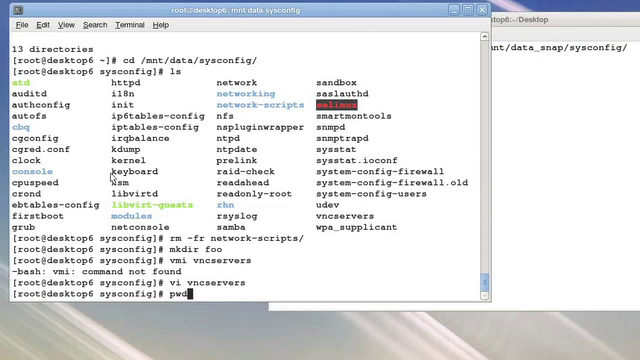
{"action": "key", "text": "Return"}
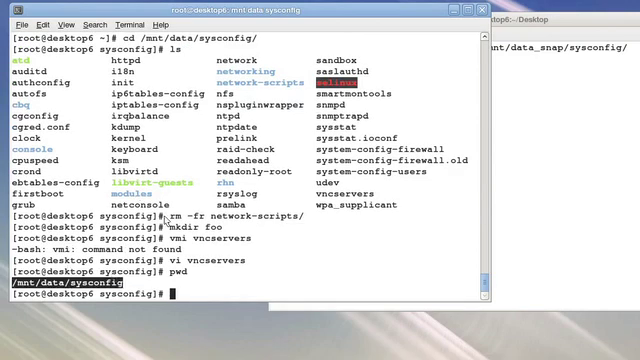
{"action": "type", "text": "cd ../.."}
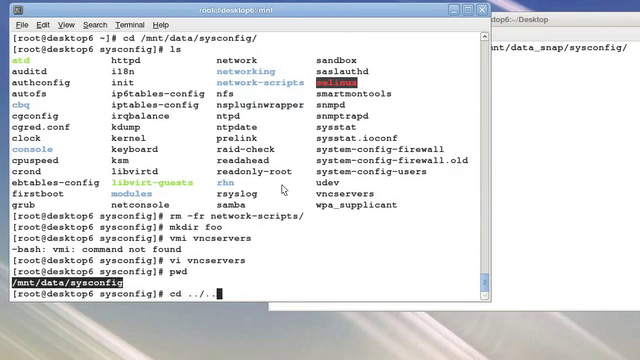
{"action": "key", "text": "Return"}
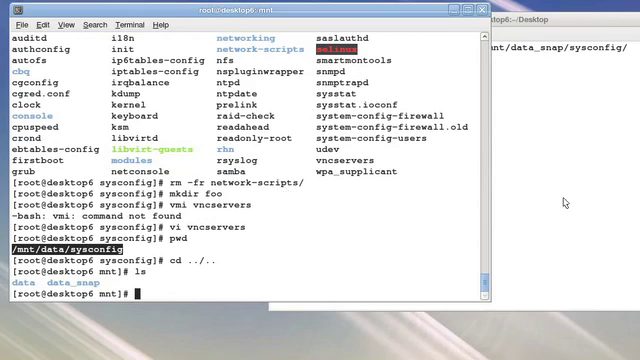
Run tree -d on /mnt/data/sysconfig/, now showing foo and no network-scripts
{"action": "type", "text": "tree -d /mnt/d"}
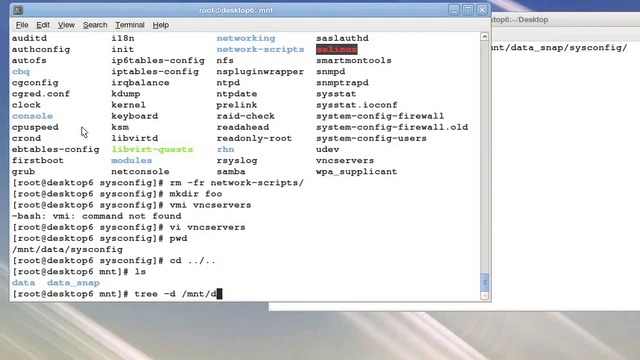
{"action": "type", "text": "ata/sysconfig/"}
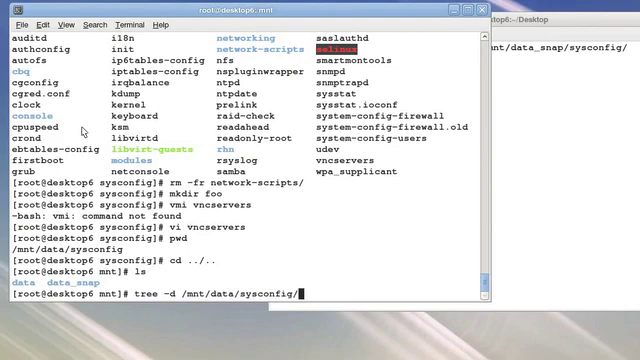
{"action": "key", "text": "Return"}
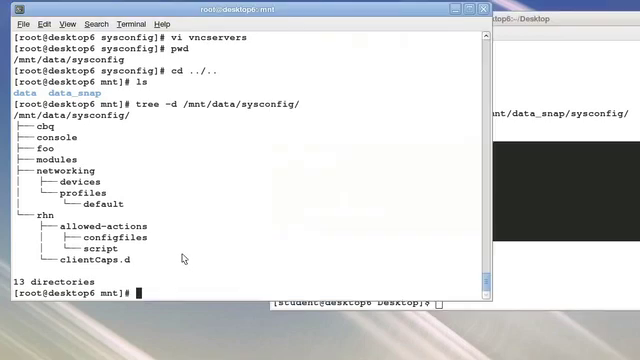
Recursively diff /mnt/data/sysconfig/ against /mnt/data_snap/sysconfig/, then check snapshot usage with lvs
{"action": "type", "text": "diff -r /mn"}
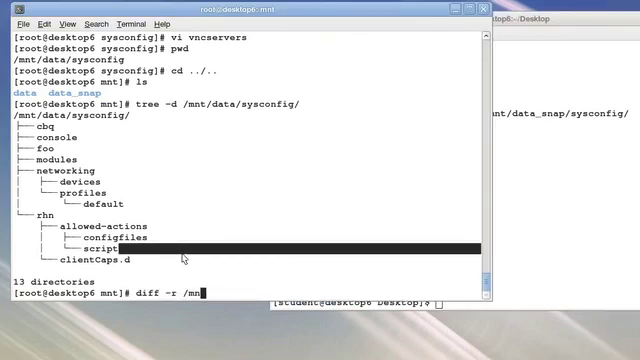
{"action": "type", "text": "d"}
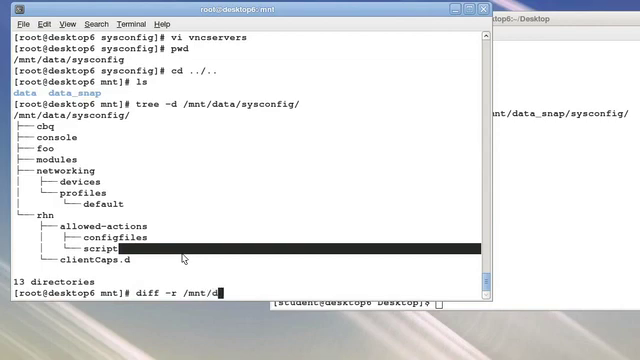
{"action": "type", "text": "ata/sysconfig/"}
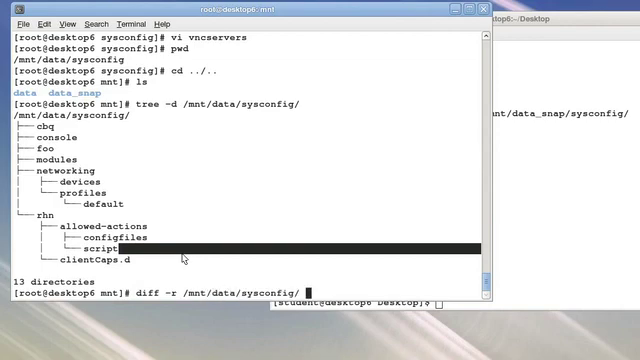
{"action": "type", "text": "/mnt/data"}
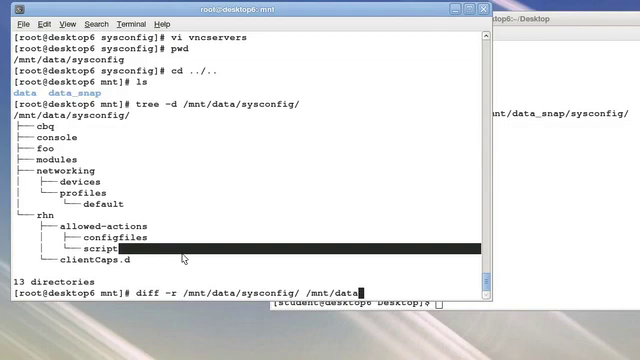
{"action": "type", "text": "sysconfig/"}
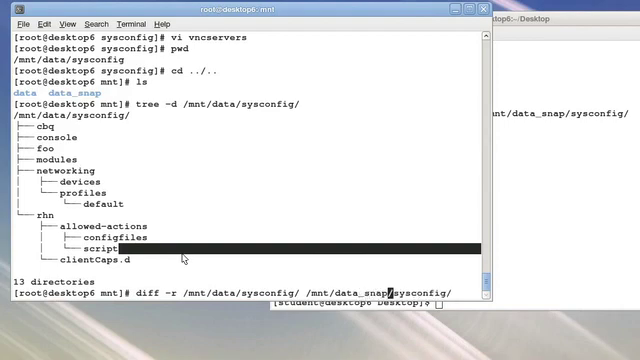
{"action": "key", "text": "Return"}
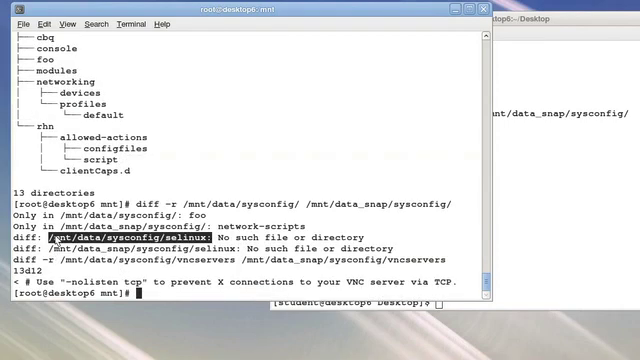
{"action": "type", "text": "lvs"}
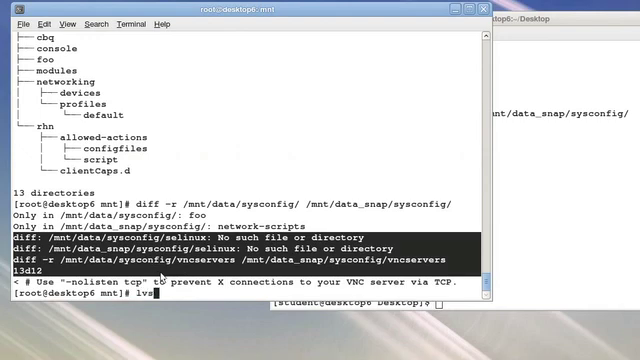
{"action": "key", "text": "Return"}
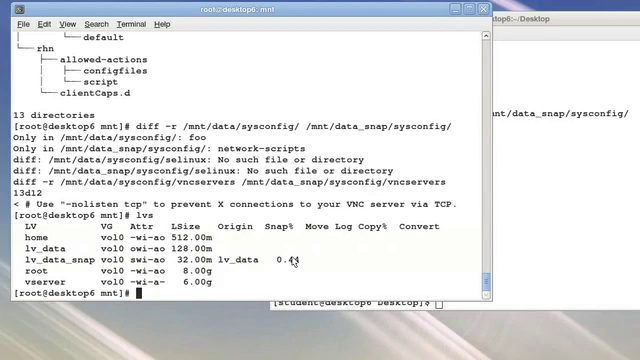